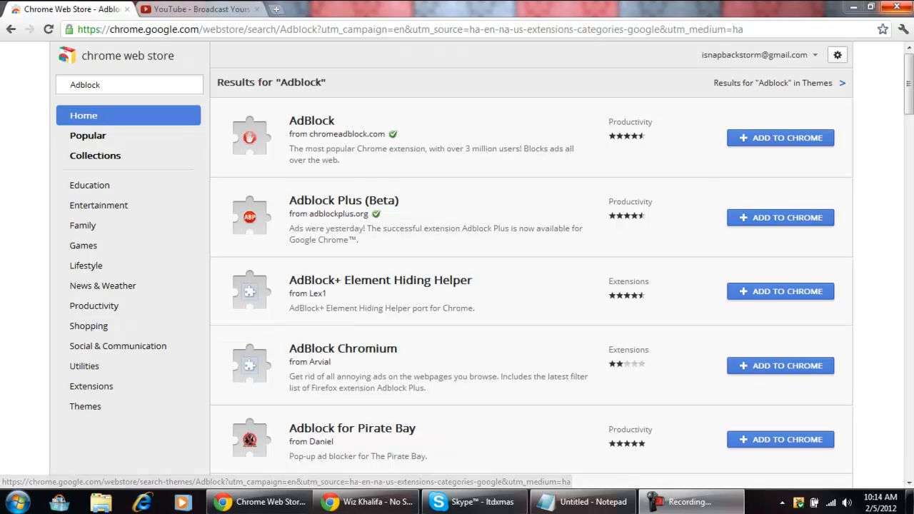
# - Install AdBlock from its details overlay and return to the Adblock search results
pyautogui.click(312, 120)
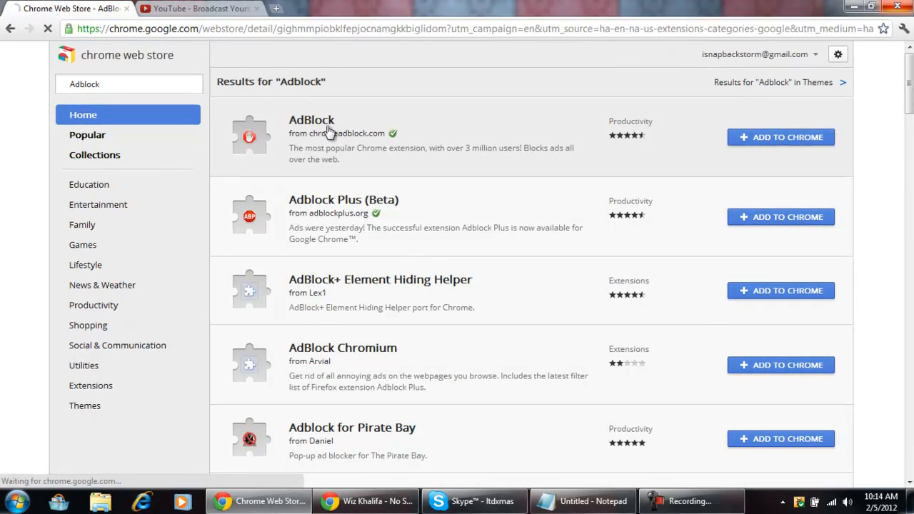
pyautogui.click(312, 120)
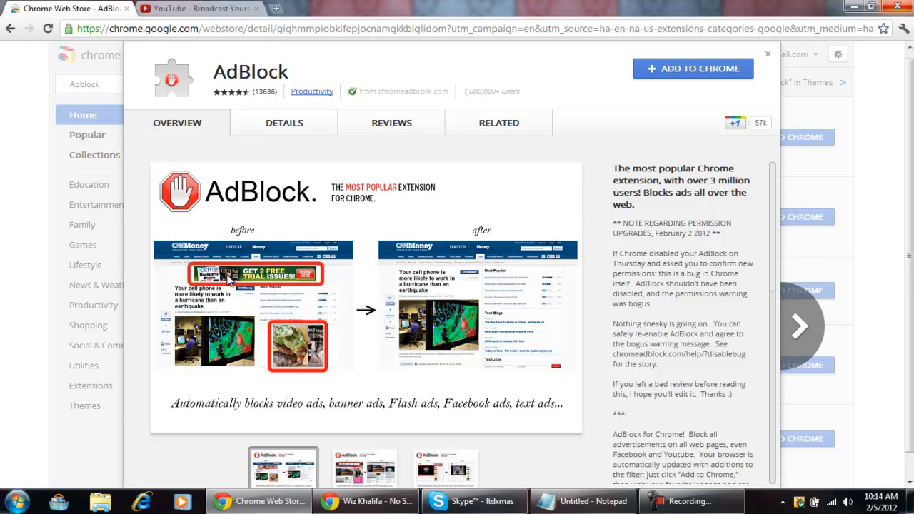
pyautogui.moveTo(251, 360)
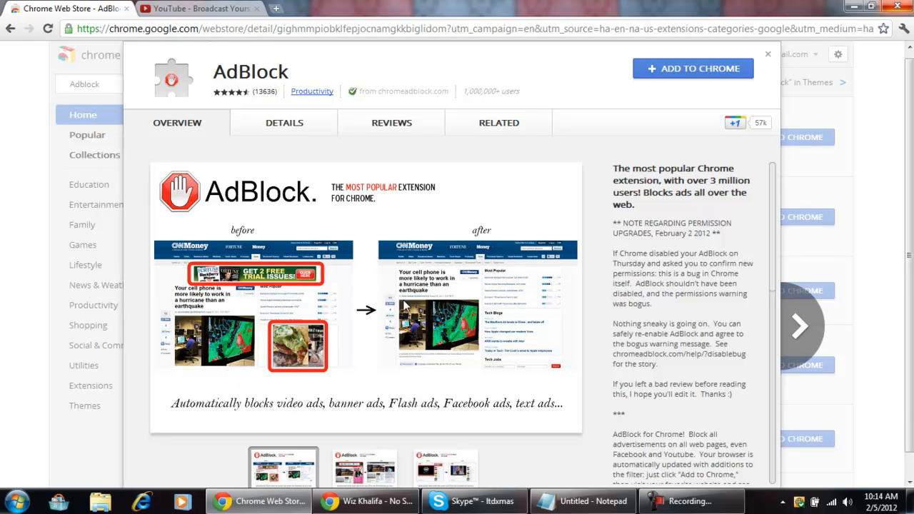
pyautogui.moveTo(714, 74)
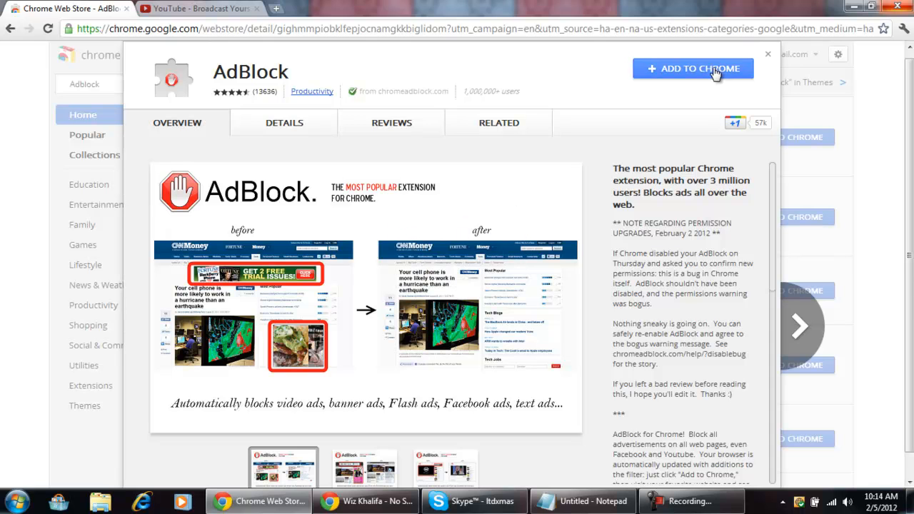
pyautogui.click(692, 68)
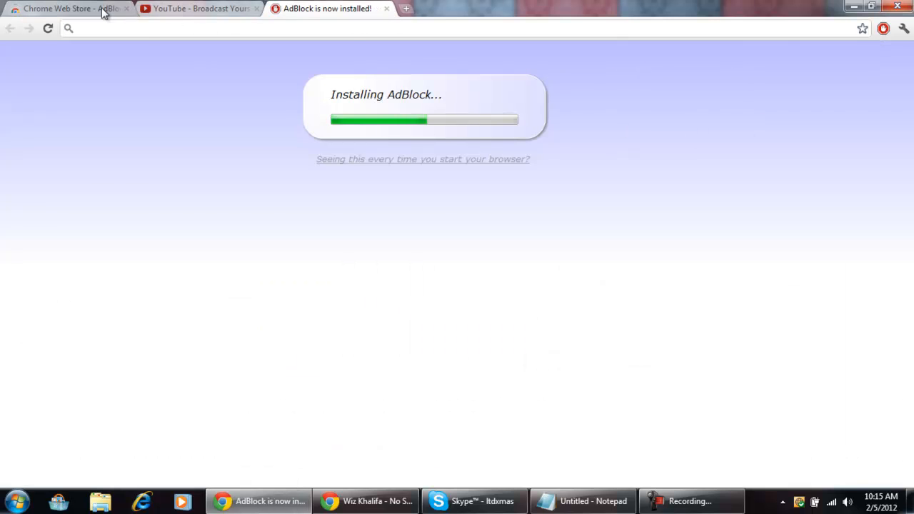
pyautogui.click(69, 9)
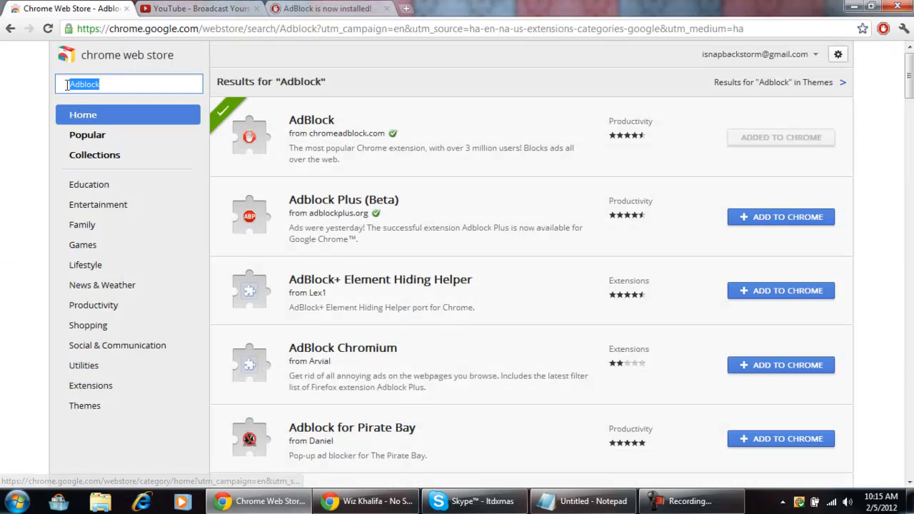
# - Search 'Turn off the lights' and install Turn Off the Lights from its details page
pyautogui.write('Turn')
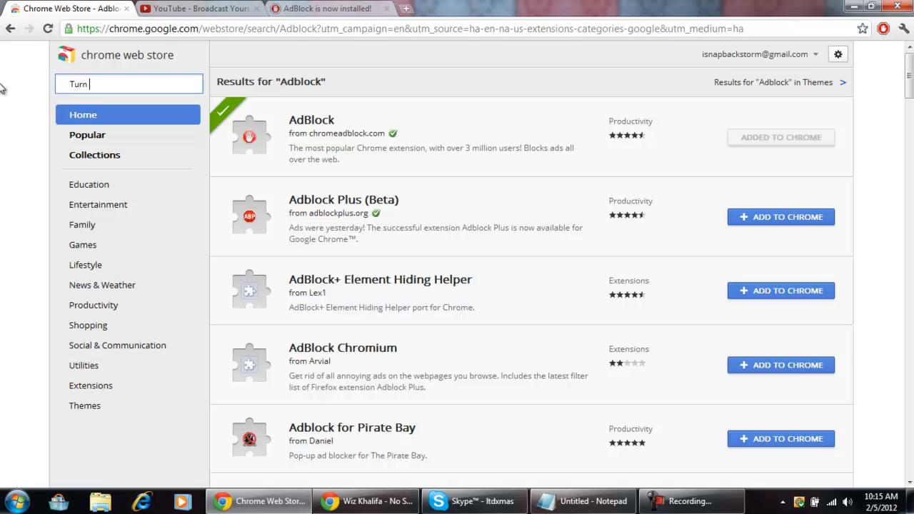
pyautogui.write('off the li')
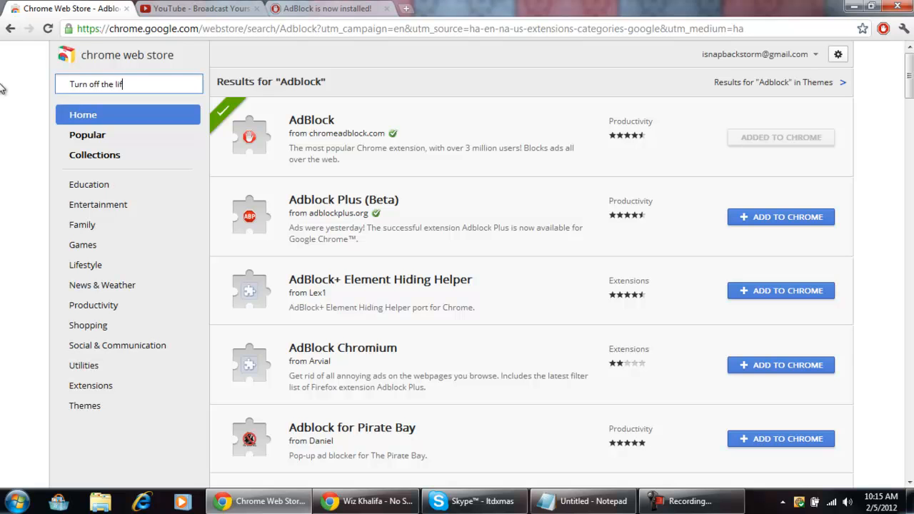
pyautogui.press('Return')
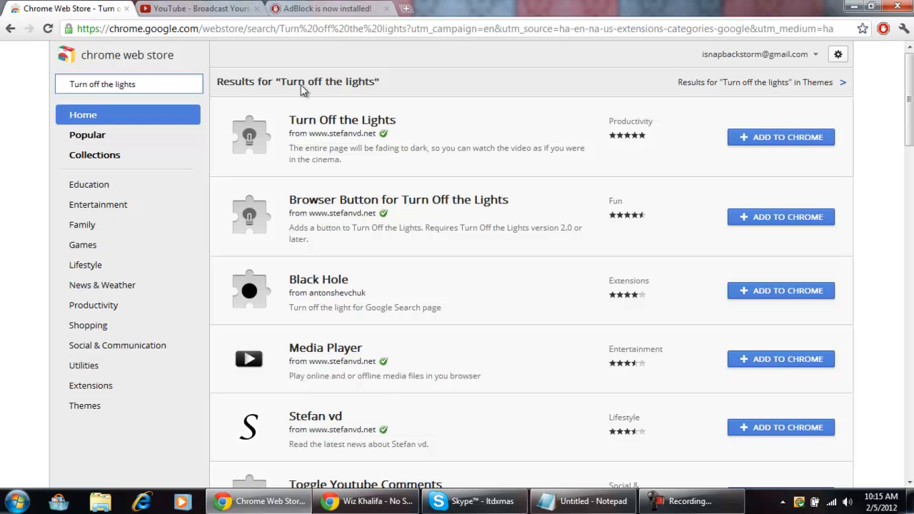
pyautogui.click(343, 120)
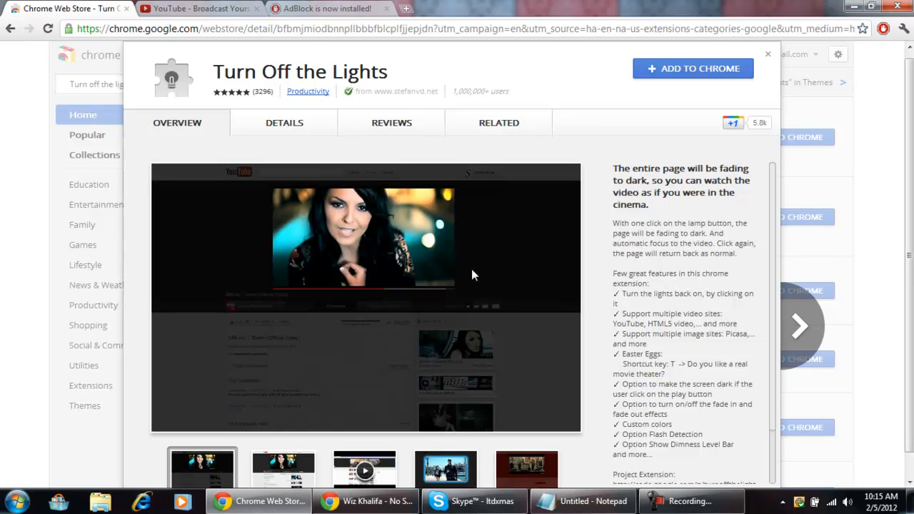
pyautogui.moveTo(676, 117)
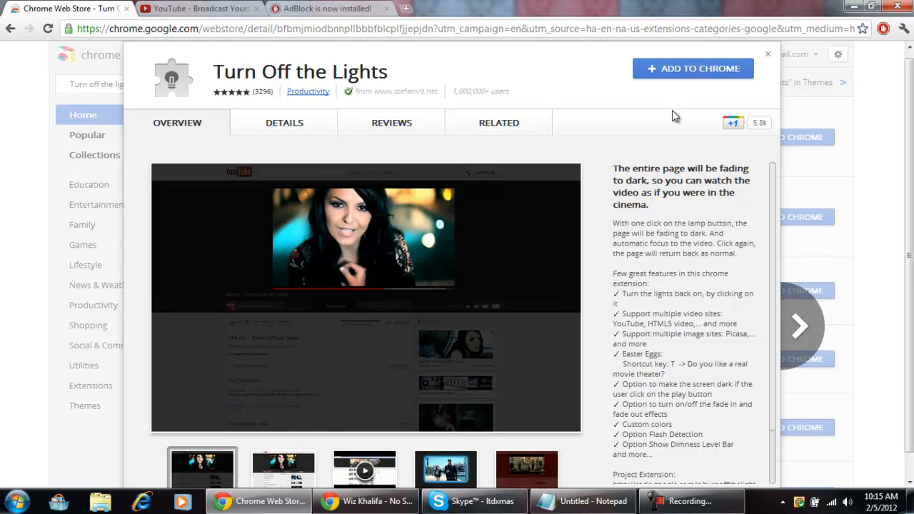
pyautogui.moveTo(656, 68)
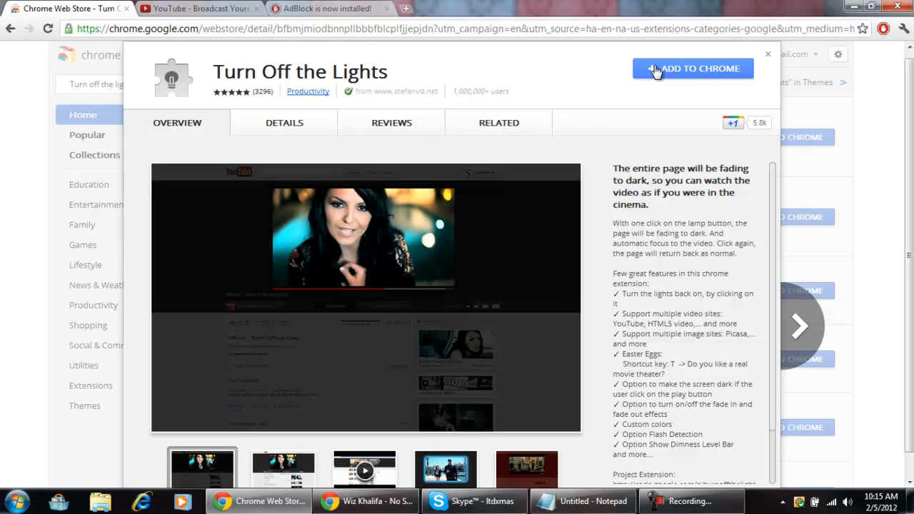
pyautogui.click(691, 69)
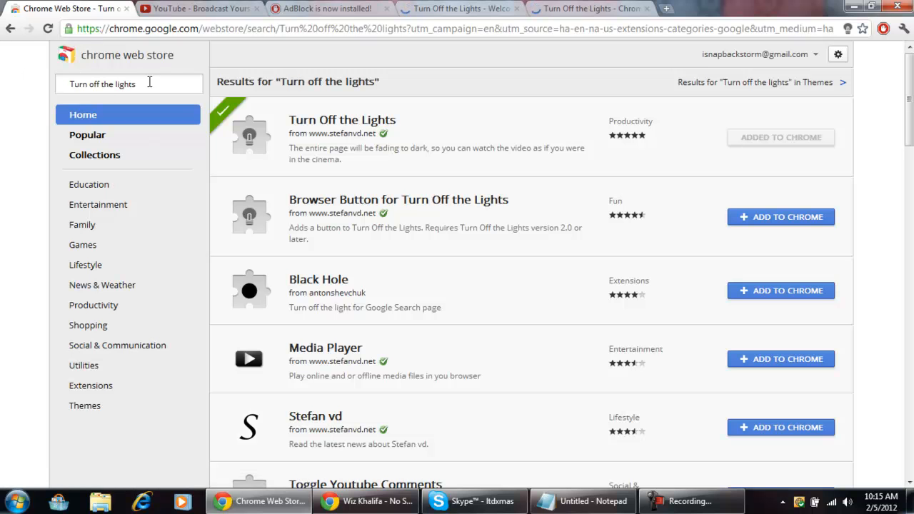
# - Begin a new Web Store search for 'Faster google'
pyautogui.write('Faster google')
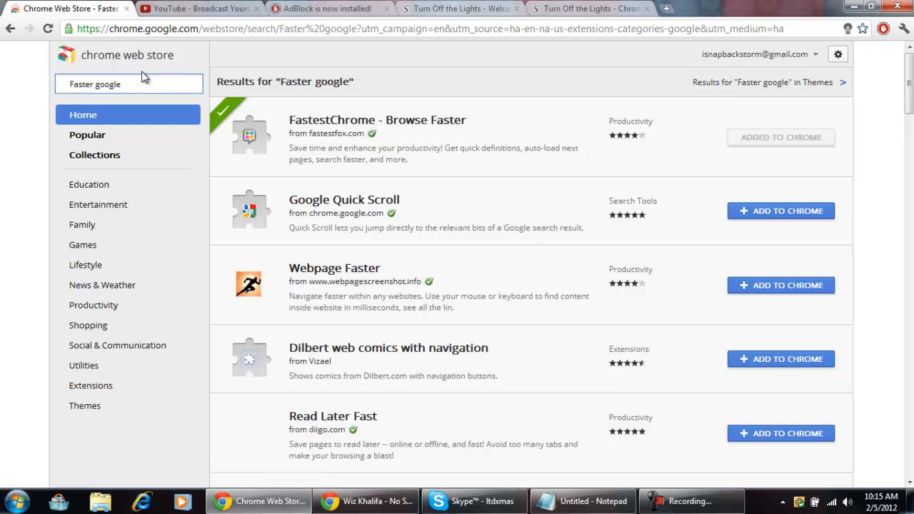
# - Install FastestChrome - Browse Faster and view the Google search results for 'fish'
pyautogui.click(377, 120)
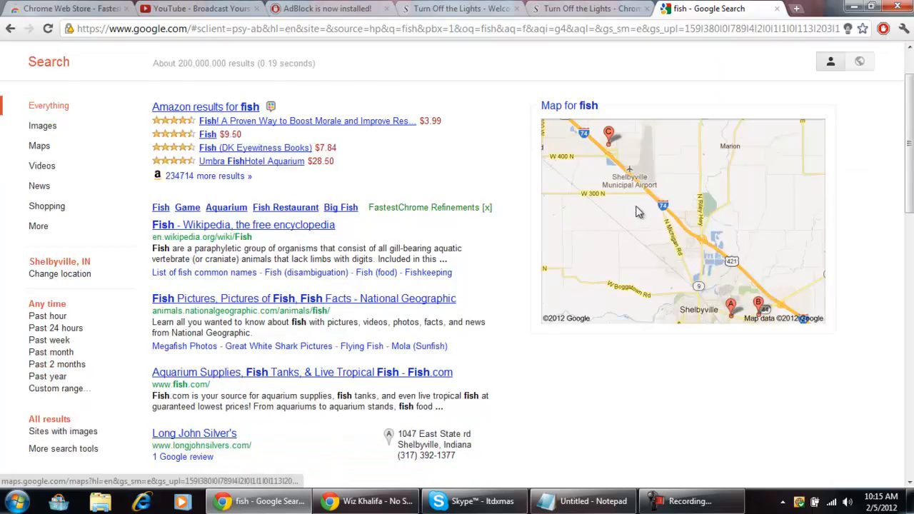
# - Review the auto-loading 'fish' results to the end, then return to the Faster google Web Store results
pyautogui.scroll(-3)
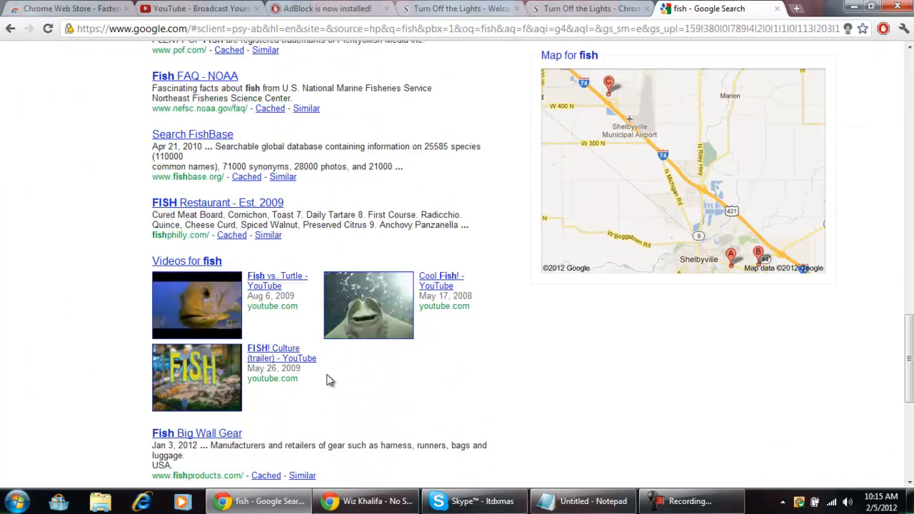
pyautogui.scroll(-3)
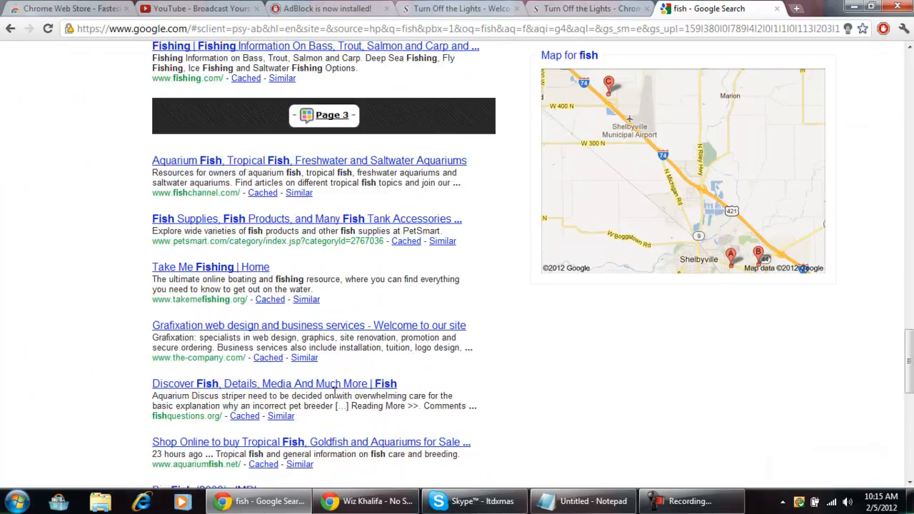
pyautogui.scroll(-3)
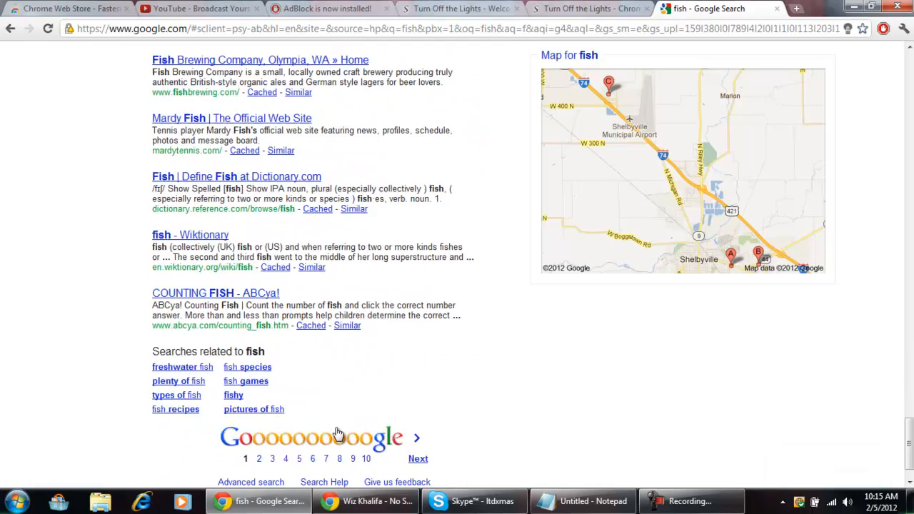
pyautogui.click(64, 9)
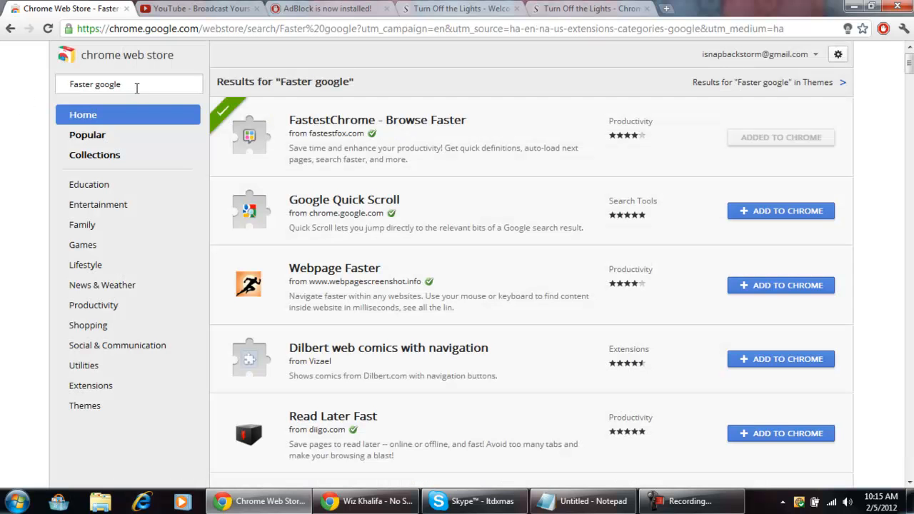
# - Search 'gmail checker' and install Google Mail Checker, confirming the Install dialog
pyautogui.write('gmail checker')
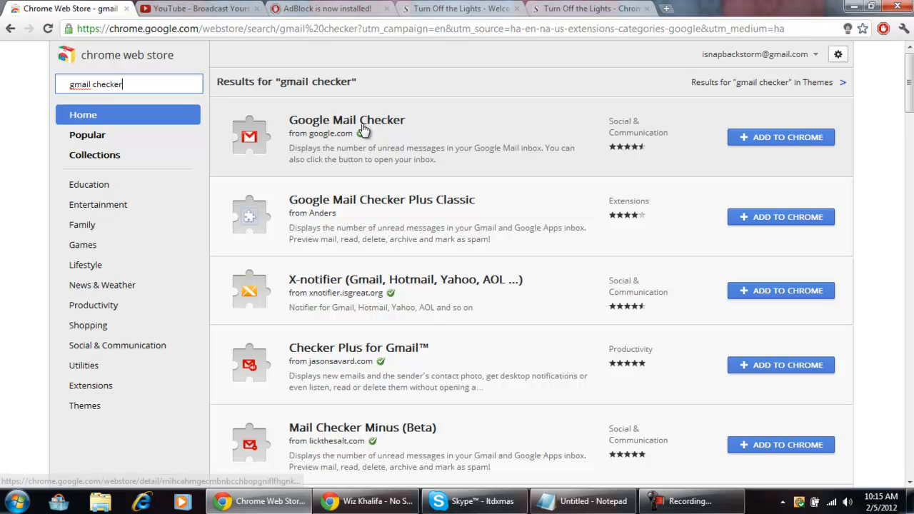
pyautogui.click(780, 137)
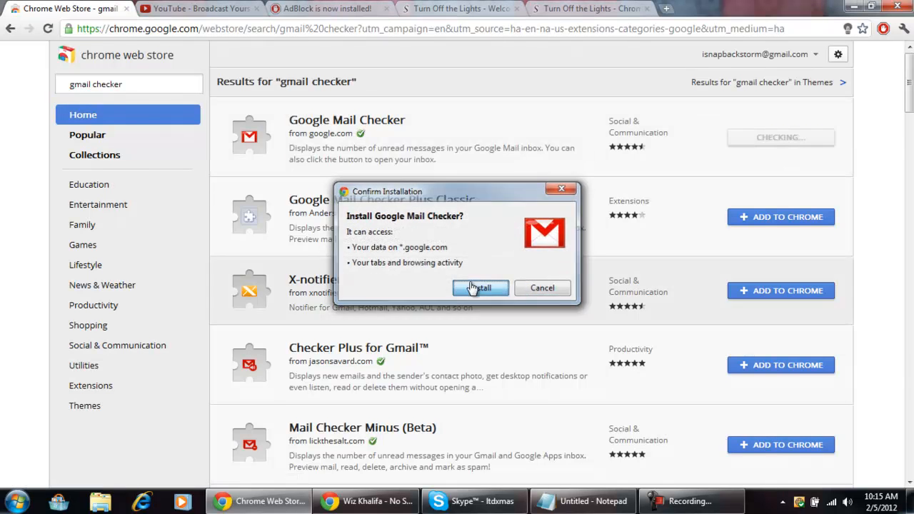
pyautogui.click(480, 289)
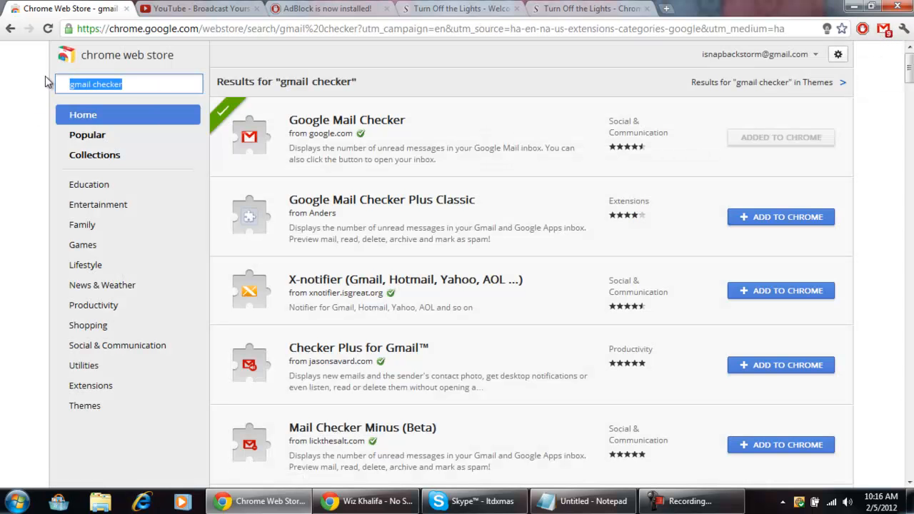
pyautogui.moveTo(283, 111)
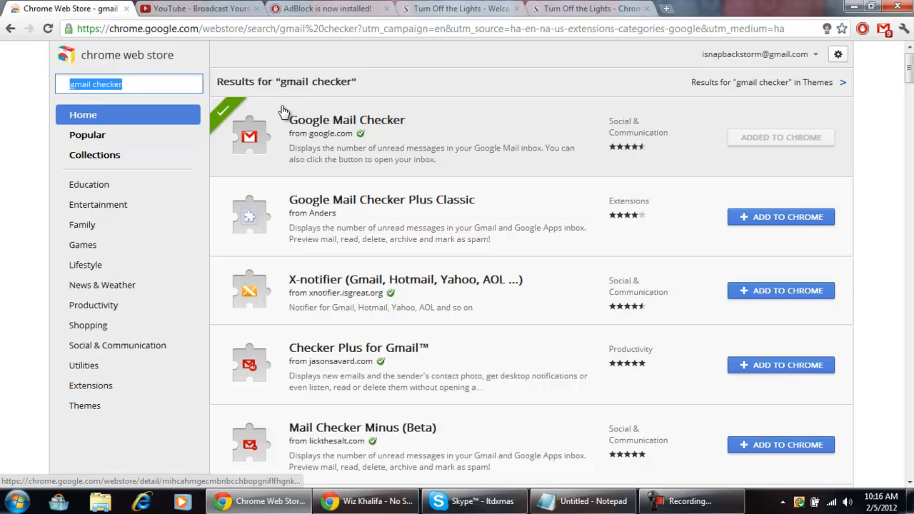
# - Search 'Read later fast', install Read Later Fast, then minimize Chrome to the desktop
pyautogui.write('Read later fl')
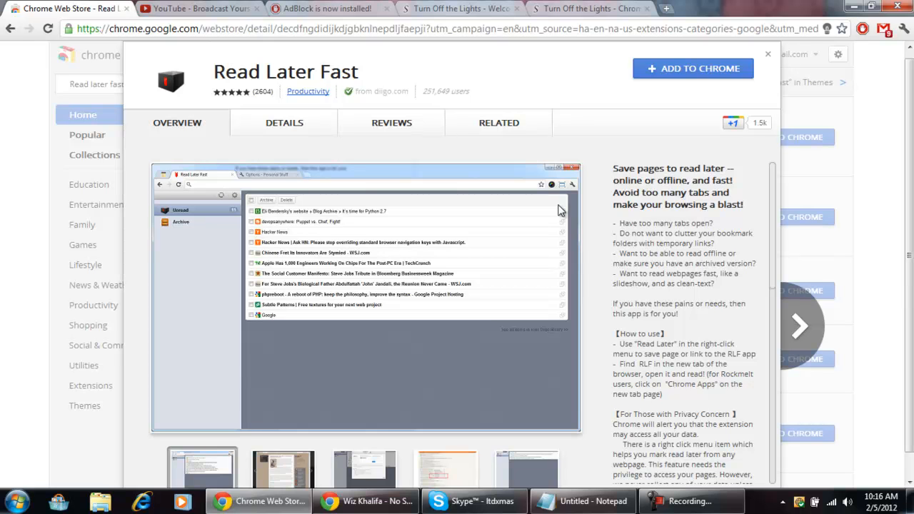
pyautogui.moveTo(345, 149)
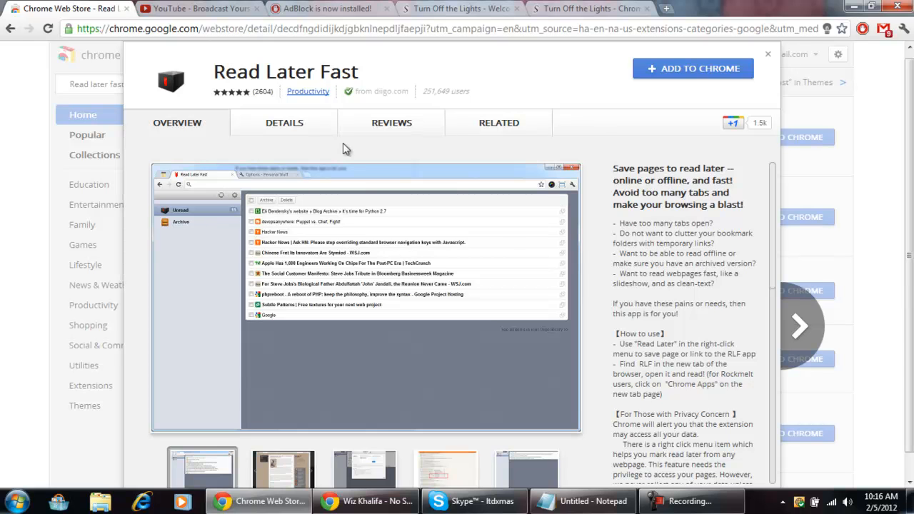
pyautogui.moveTo(340, 343)
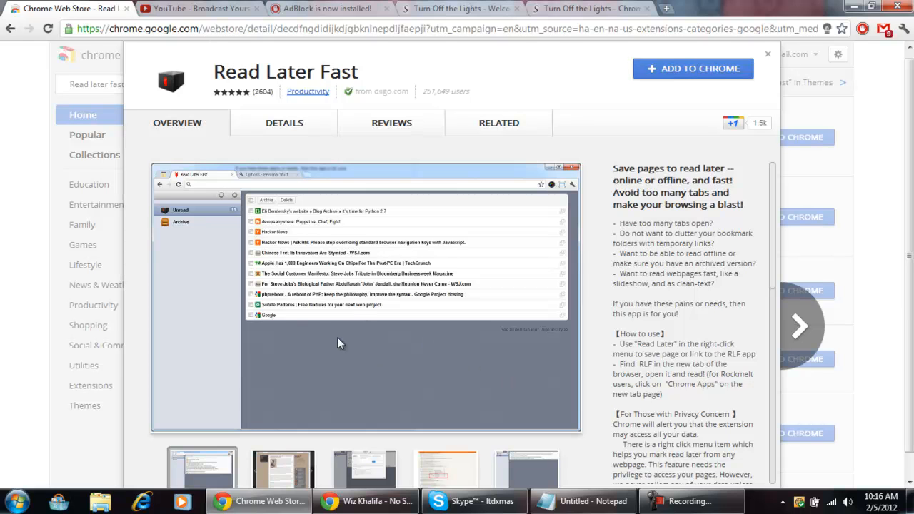
pyautogui.moveTo(250, 240)
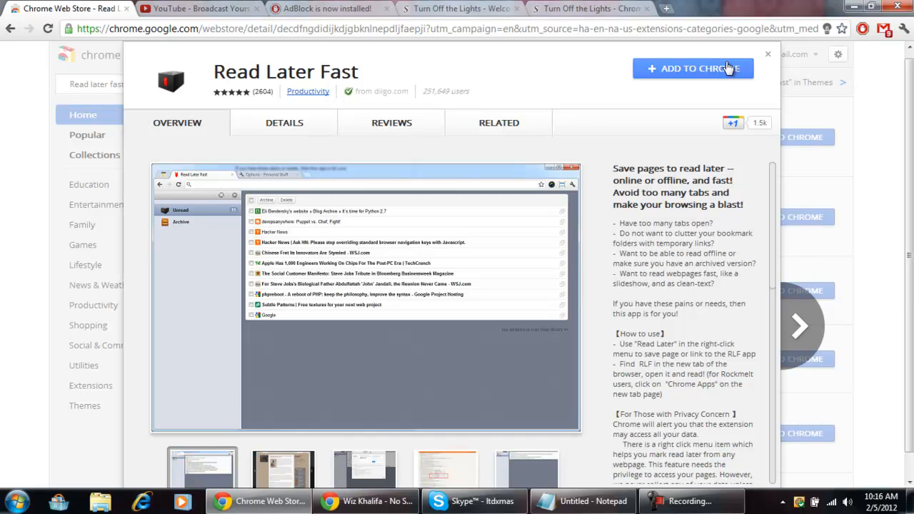
pyautogui.click(692, 69)
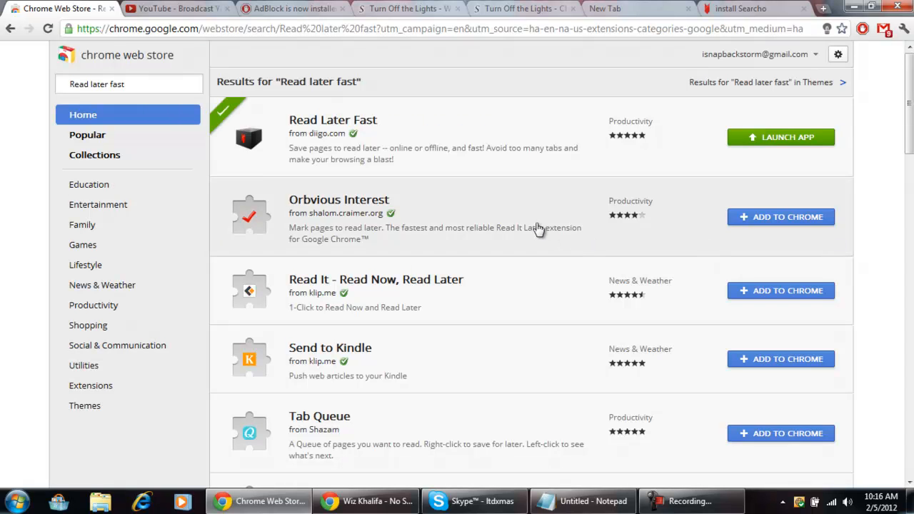
pyautogui.moveTo(386, 77)
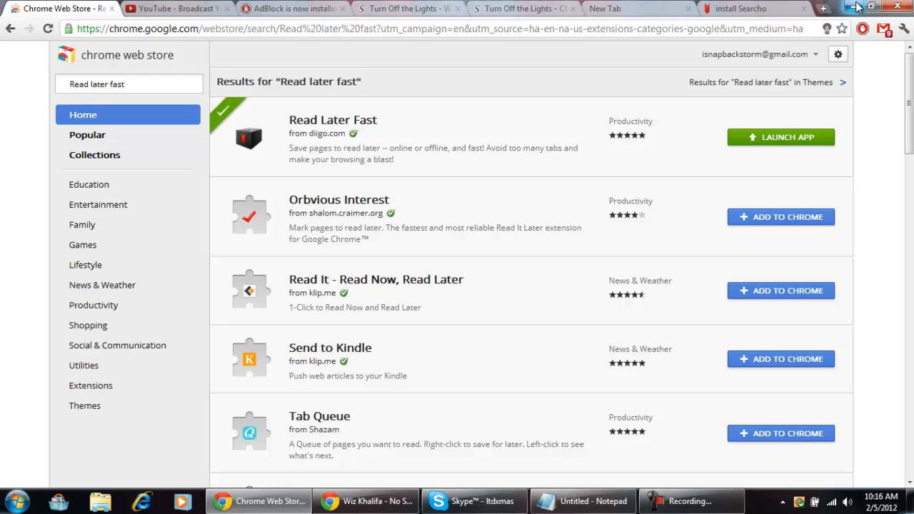
pyautogui.click(874, 6)
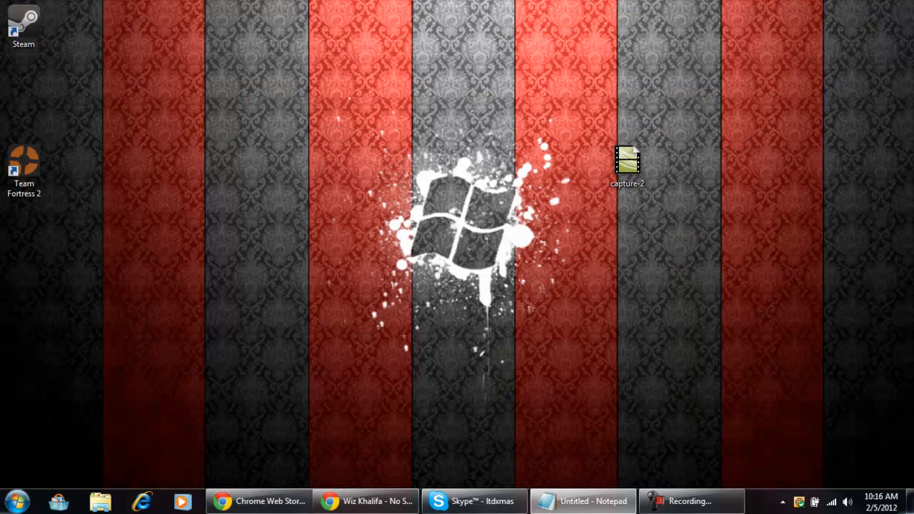
pyautogui.moveTo(140, 3)
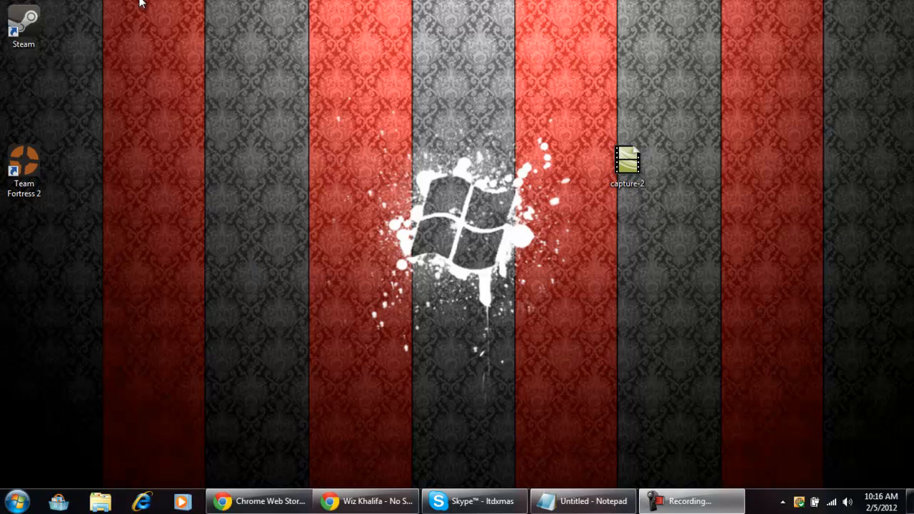
# - Move the Steam and Team Fortress 2 shortcuts from the left edge to the desktop centre and deselect them
pyautogui.click(627, 165)
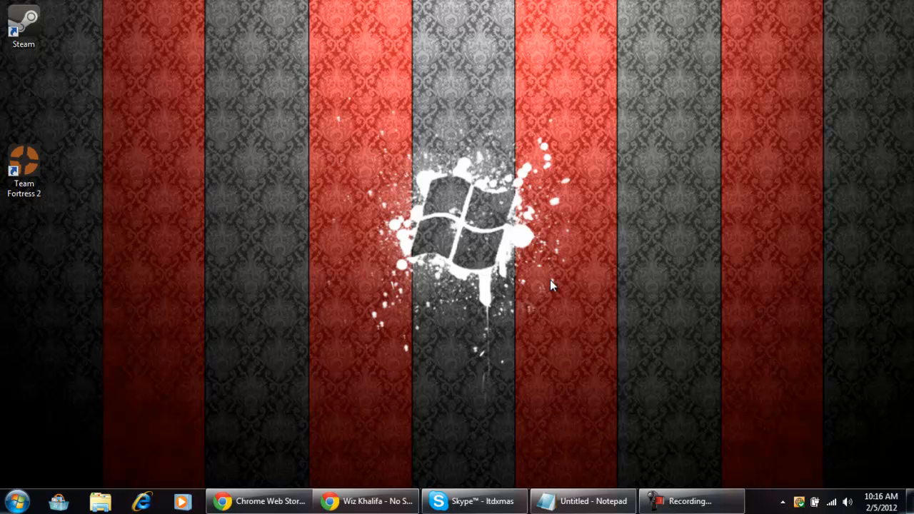
pyautogui.moveTo(550, 284)
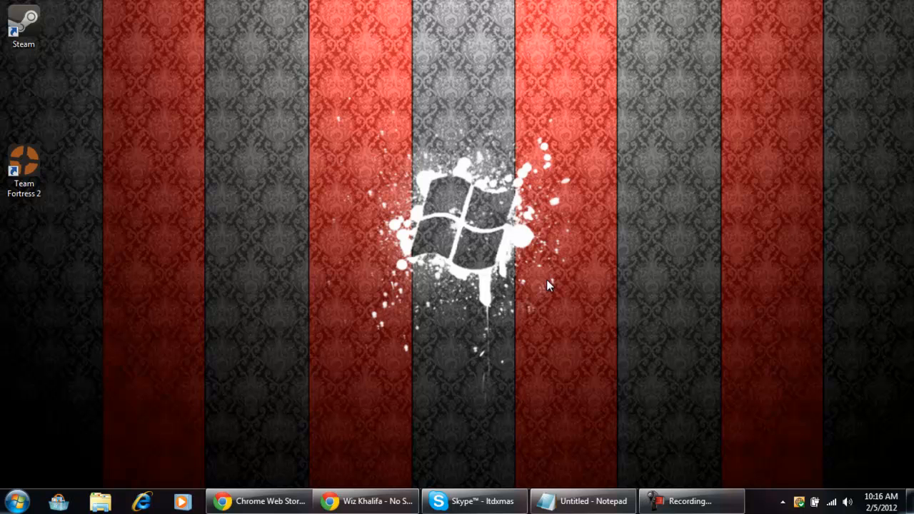
pyautogui.moveTo(544, 286)
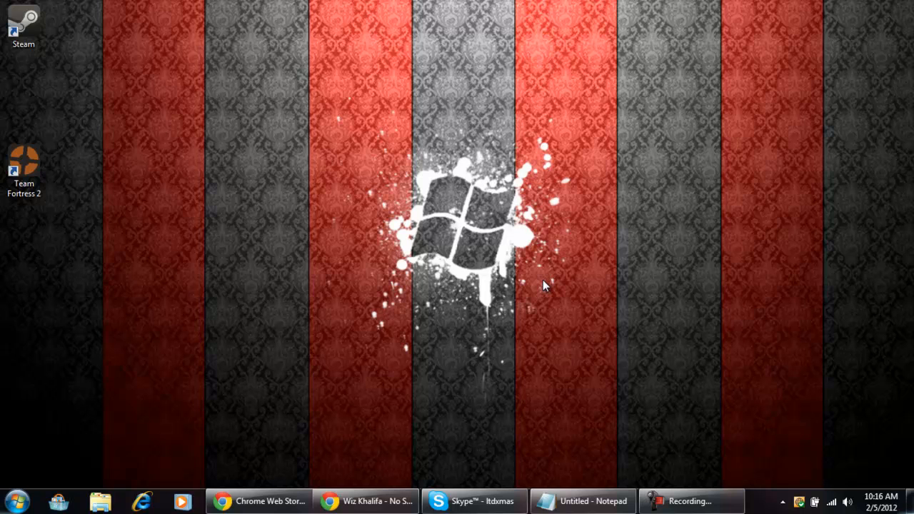
pyautogui.moveTo(526, 282)
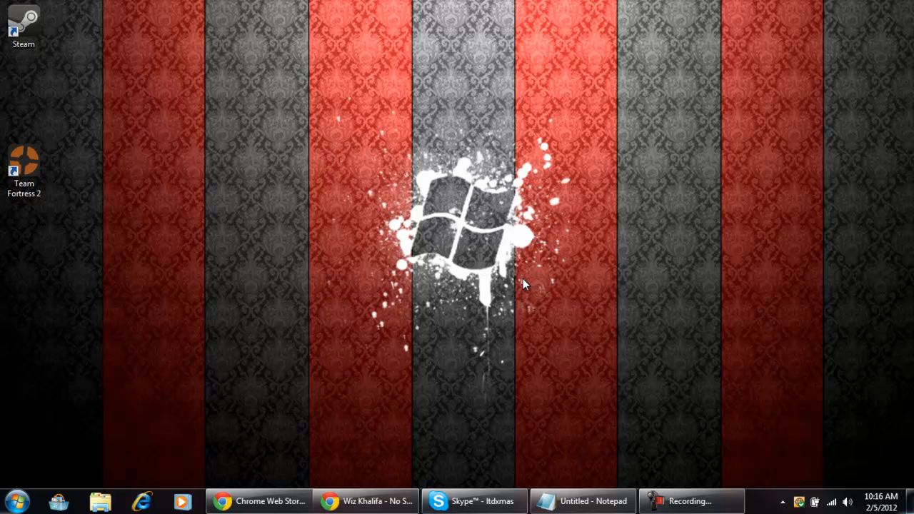
pyautogui.moveTo(22, 26); pyautogui.dragTo(360, 214)
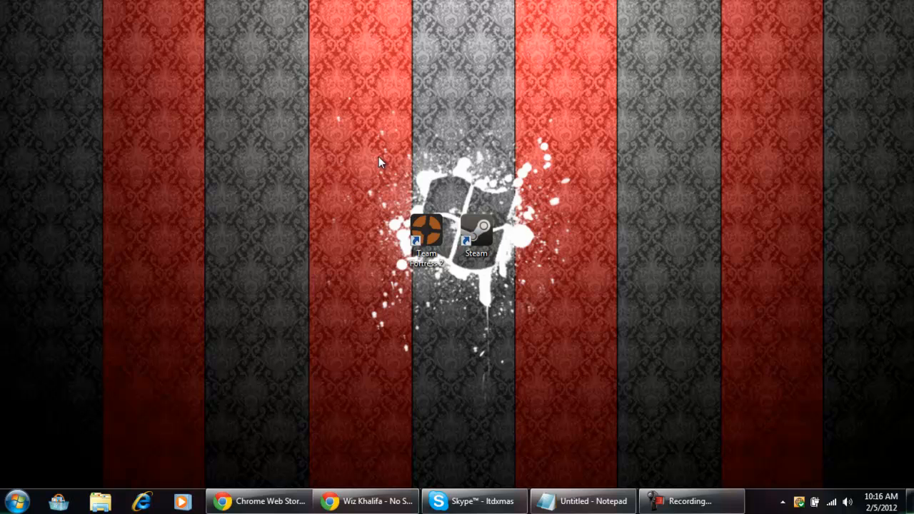
pyautogui.moveTo(379, 160); pyautogui.dragTo(460, 340)
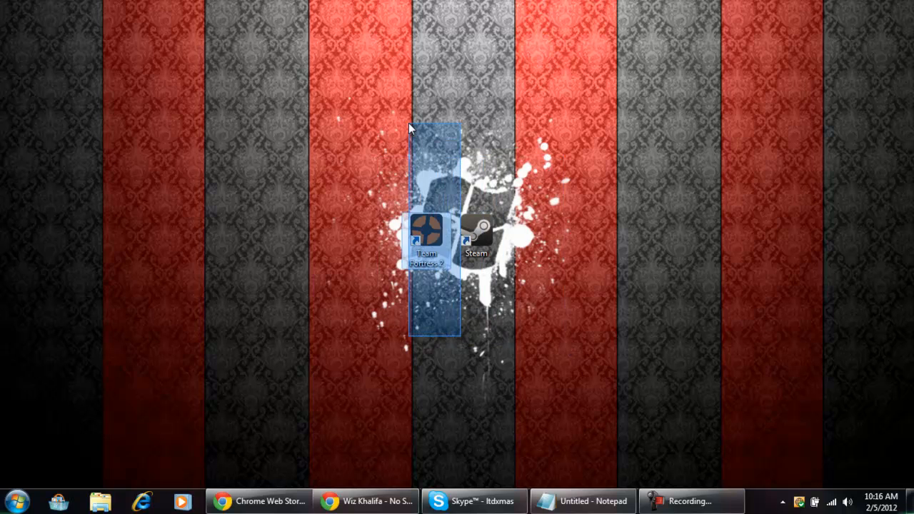
pyautogui.click(528, 320)
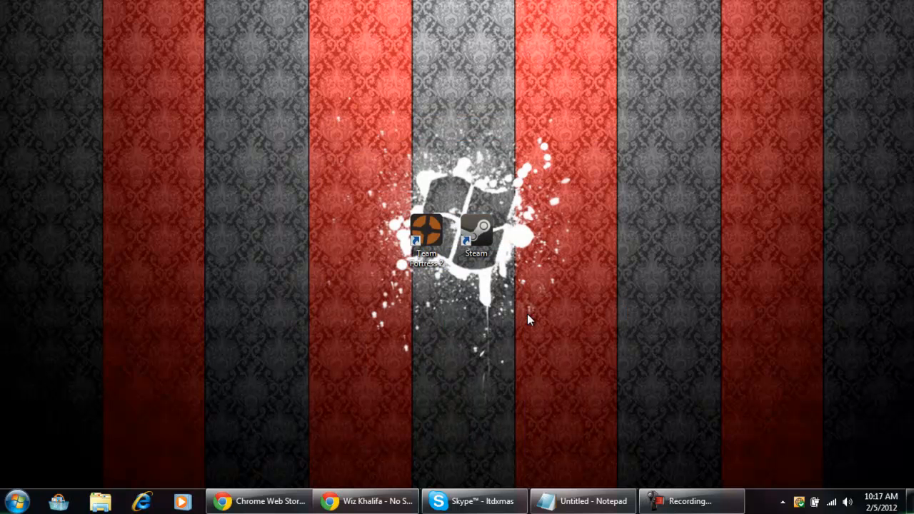